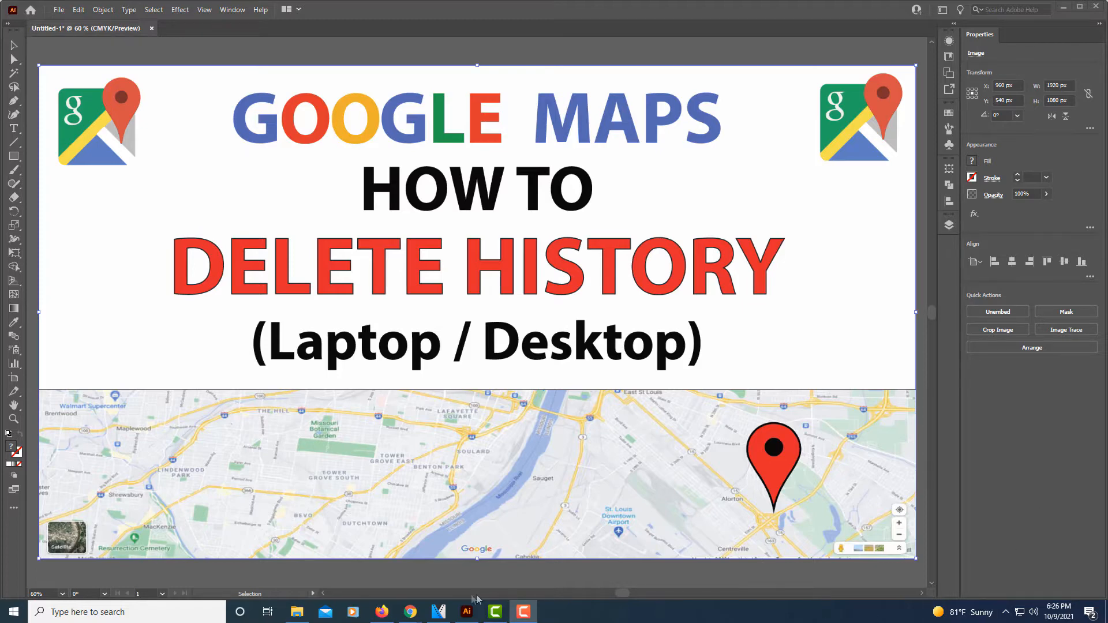
# Switch to Chrome on google.com and expand the Google apps menu listing Maps.
pyautogui.click(409, 612)
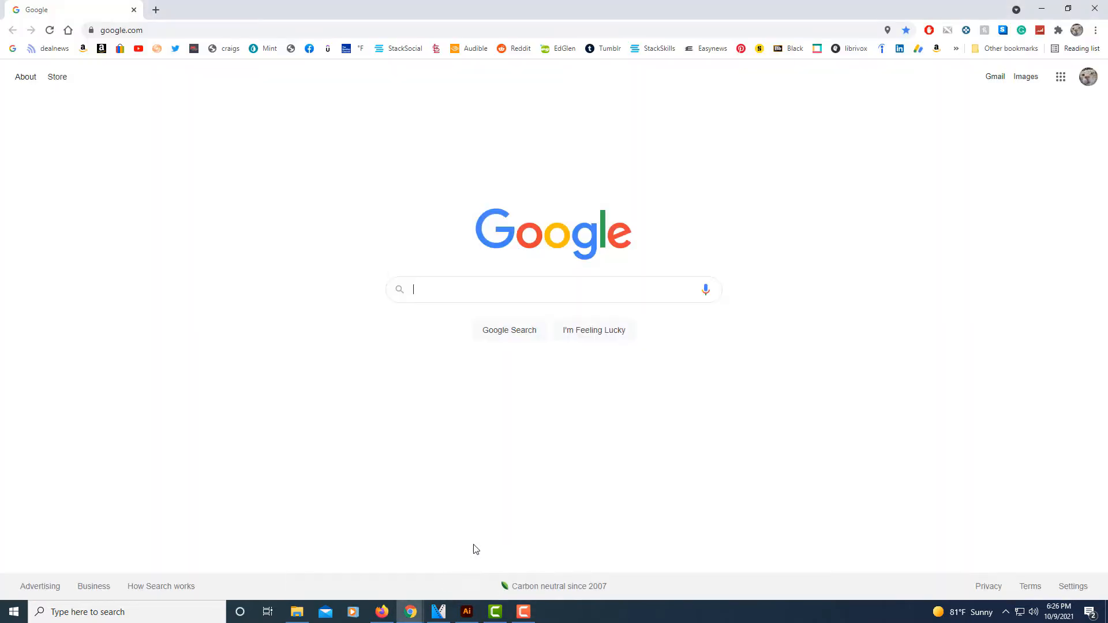
pyautogui.moveTo(742, 413)
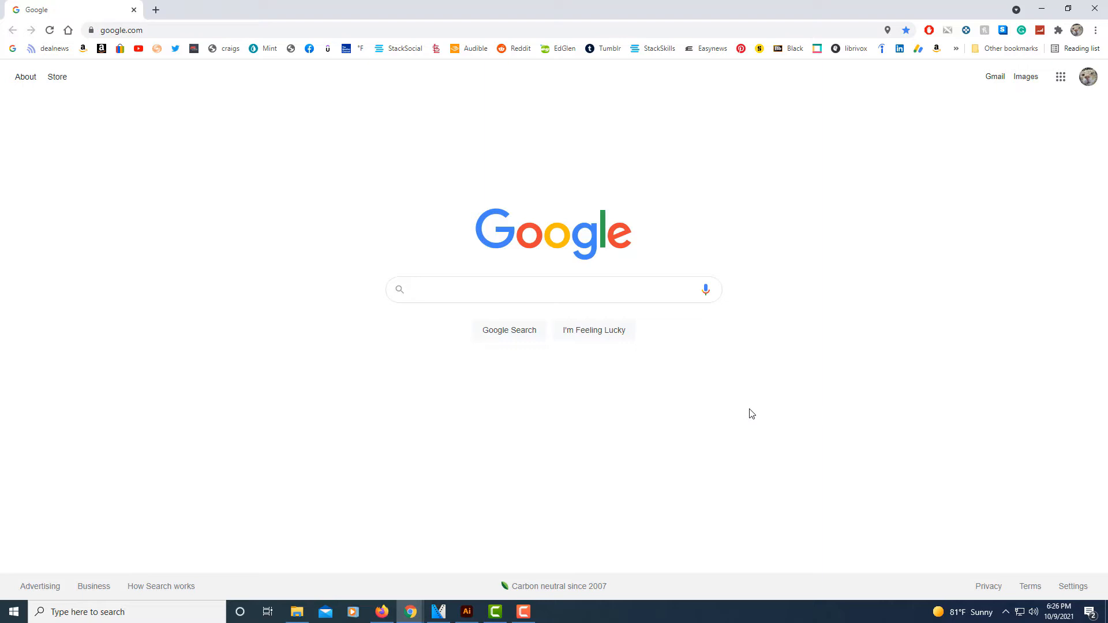
pyautogui.moveTo(1044, 195)
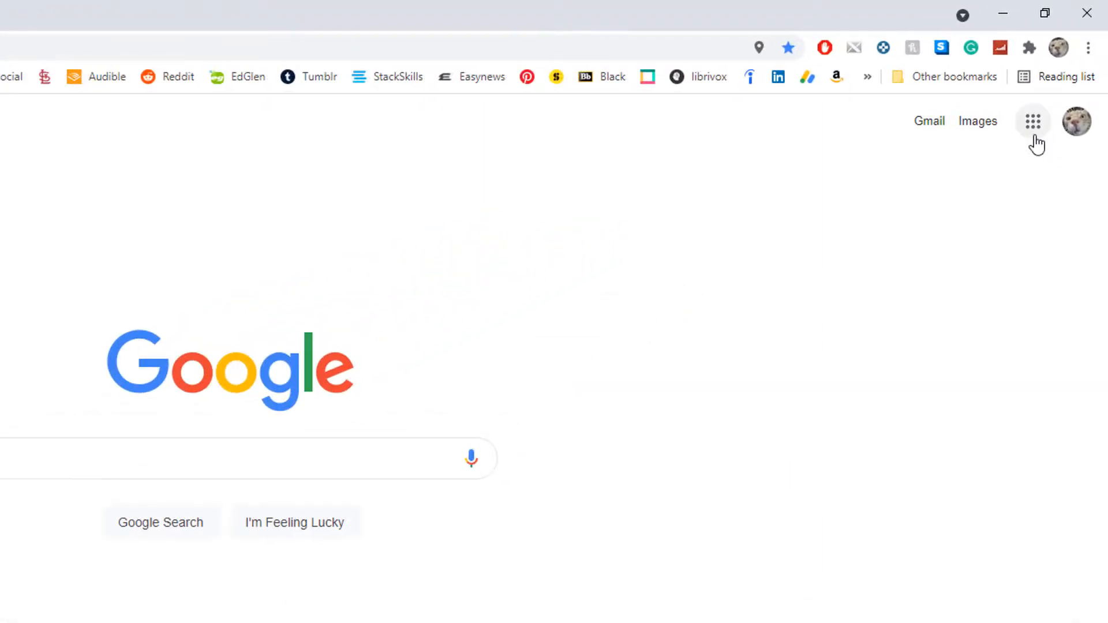
pyautogui.moveTo(1031, 121)
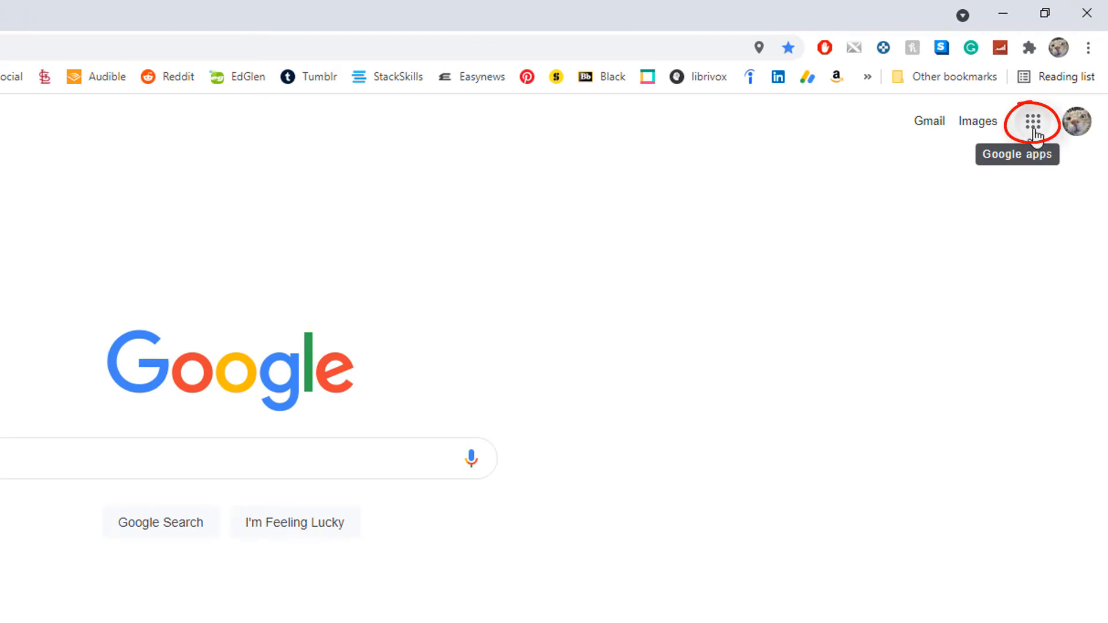
pyautogui.click(1032, 121)
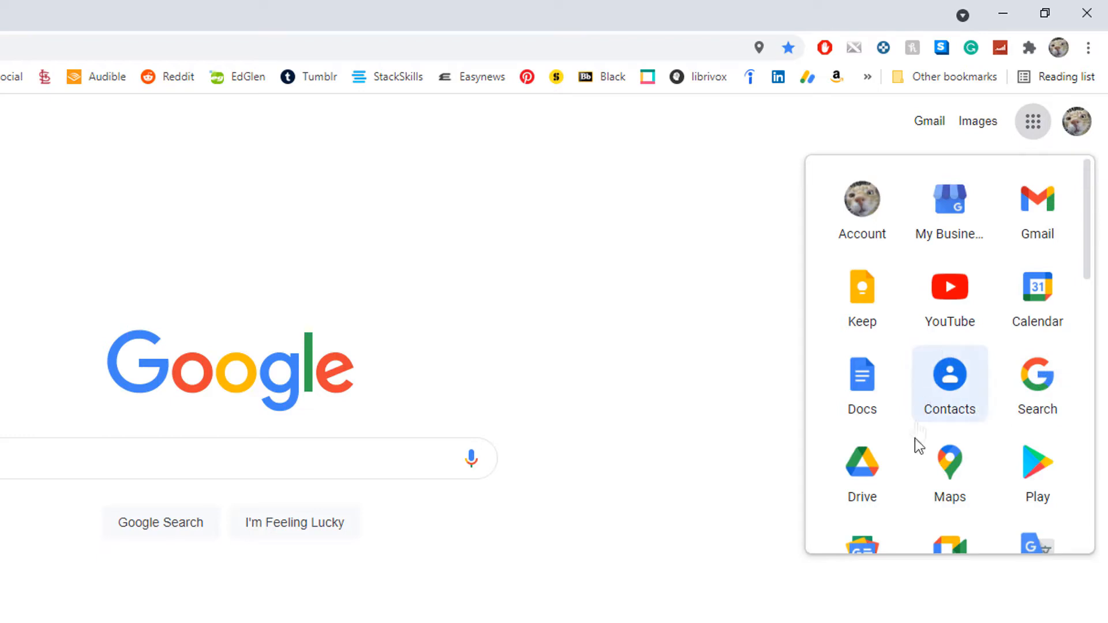
pyautogui.moveTo(949, 470)
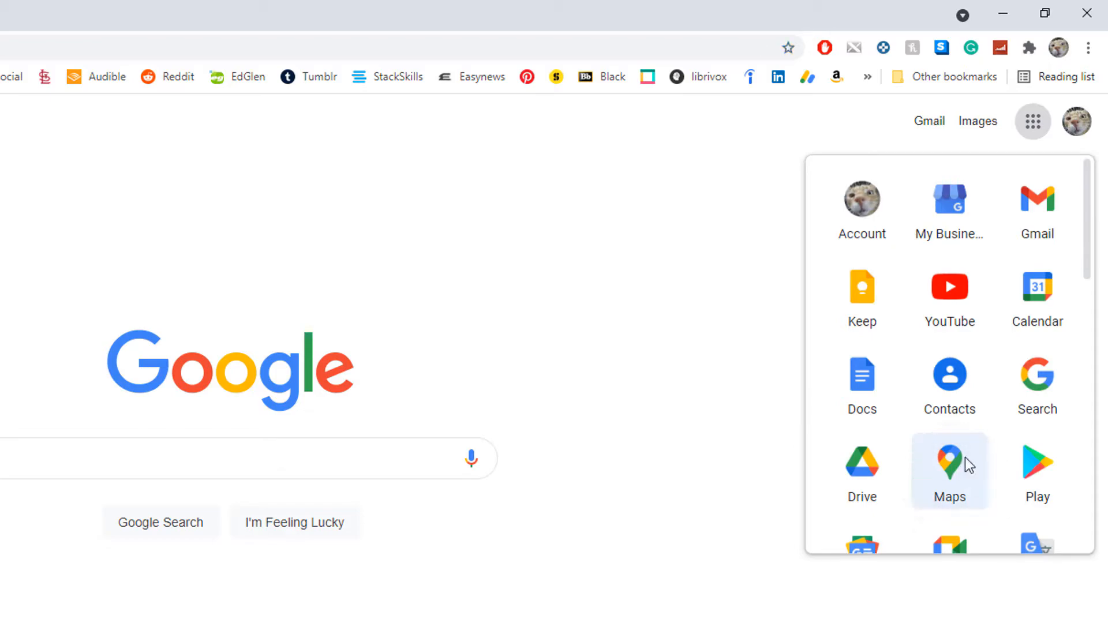
# Launch Maps from the apps panel and expand its main menu showing Maps activity.
pyautogui.click(948, 470)
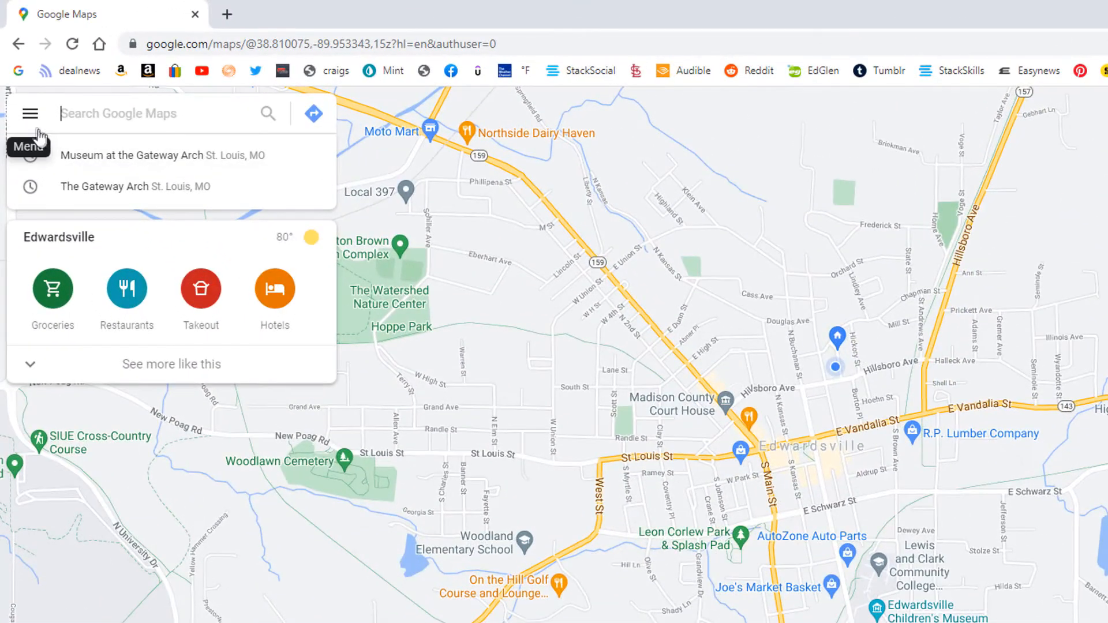
pyautogui.moveTo(30, 113)
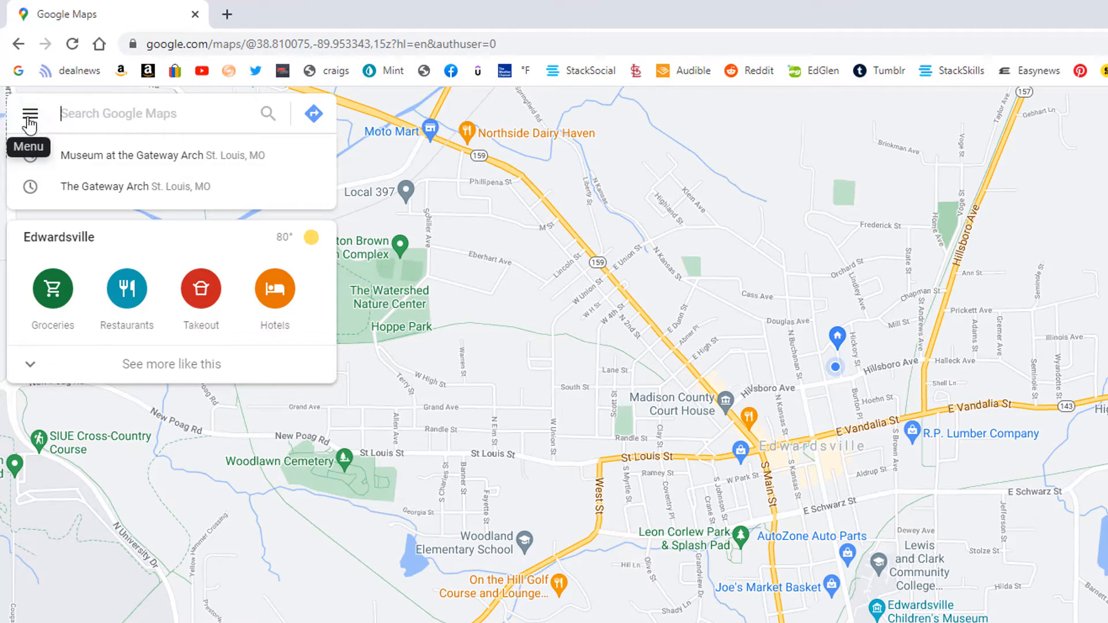
pyautogui.click(29, 113)
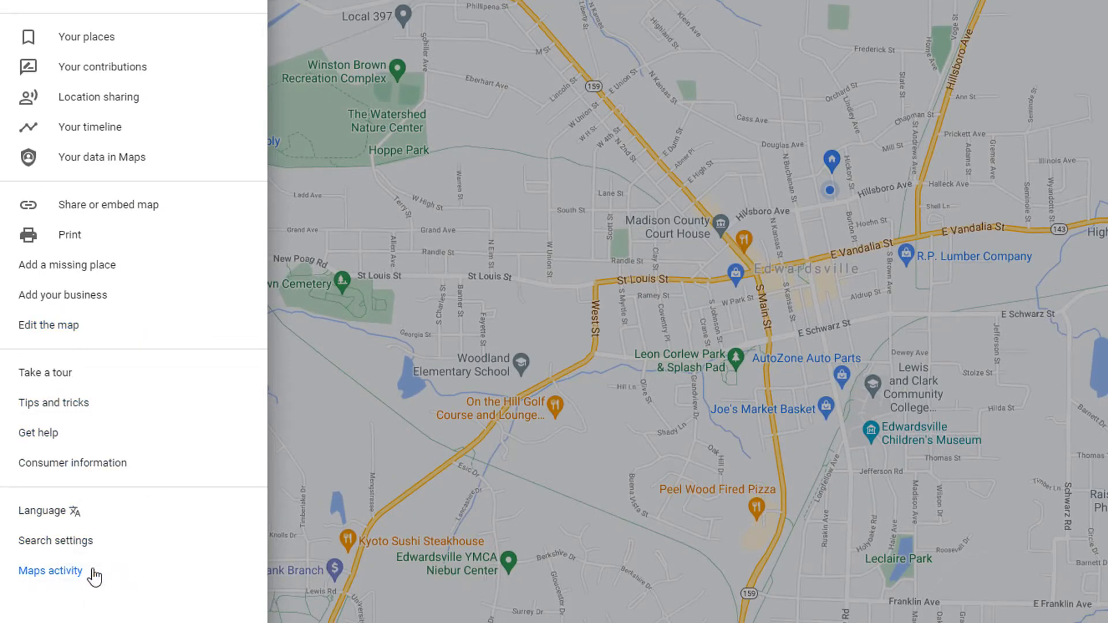
# Go to the Maps activity page in Google My Activity listing today's Edwardsville entry.
pyautogui.click(50, 570)
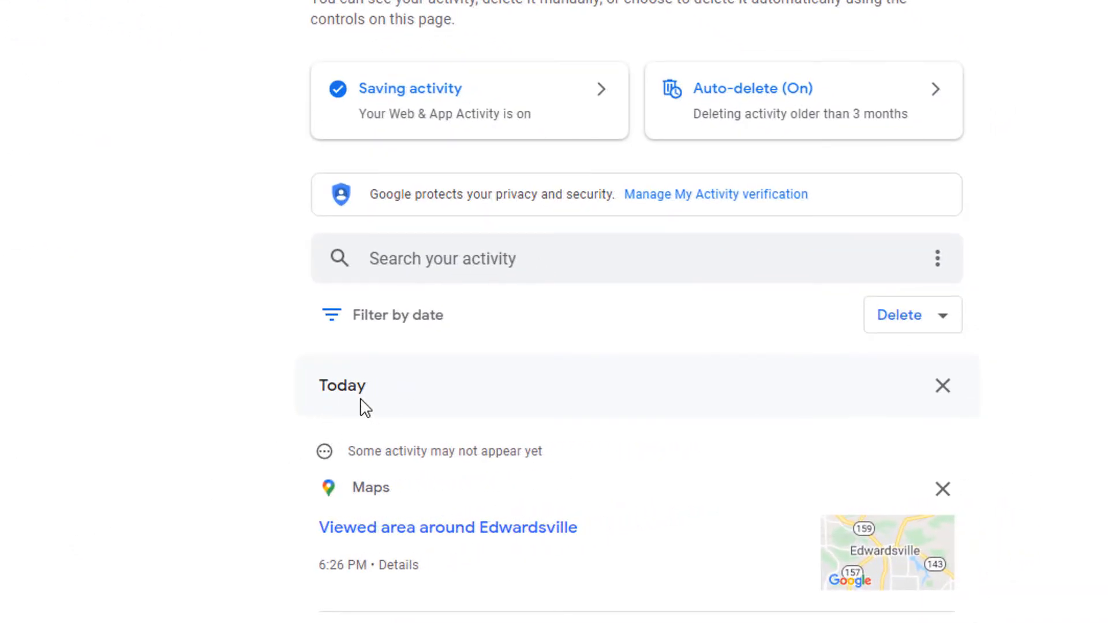
pyautogui.moveTo(420, 294)
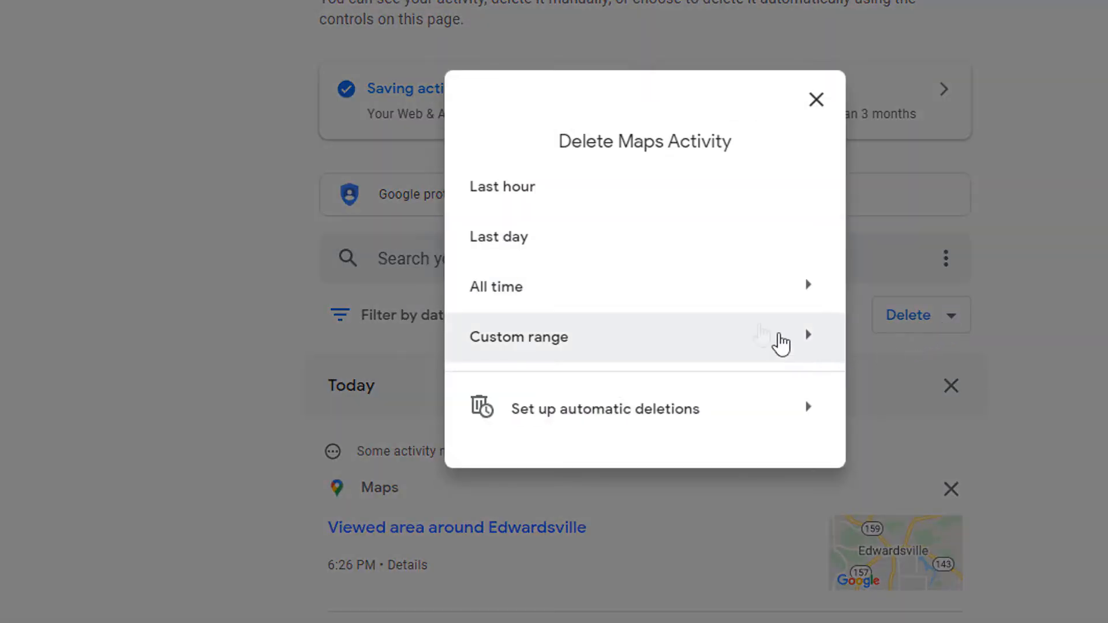
pyautogui.moveTo(542, 190)
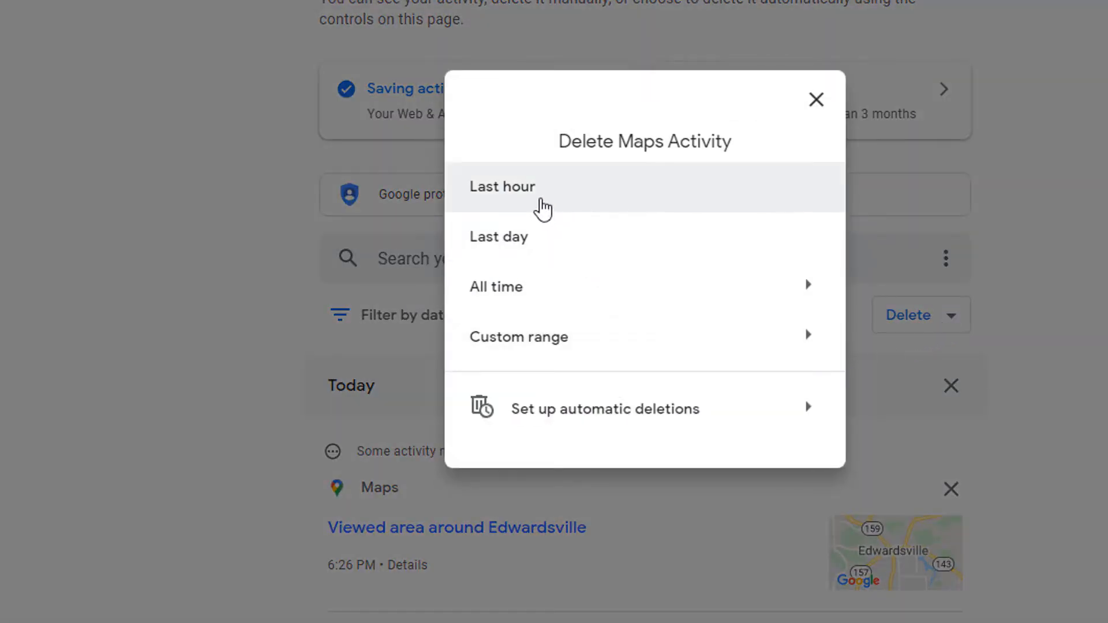
pyautogui.moveTo(555, 266)
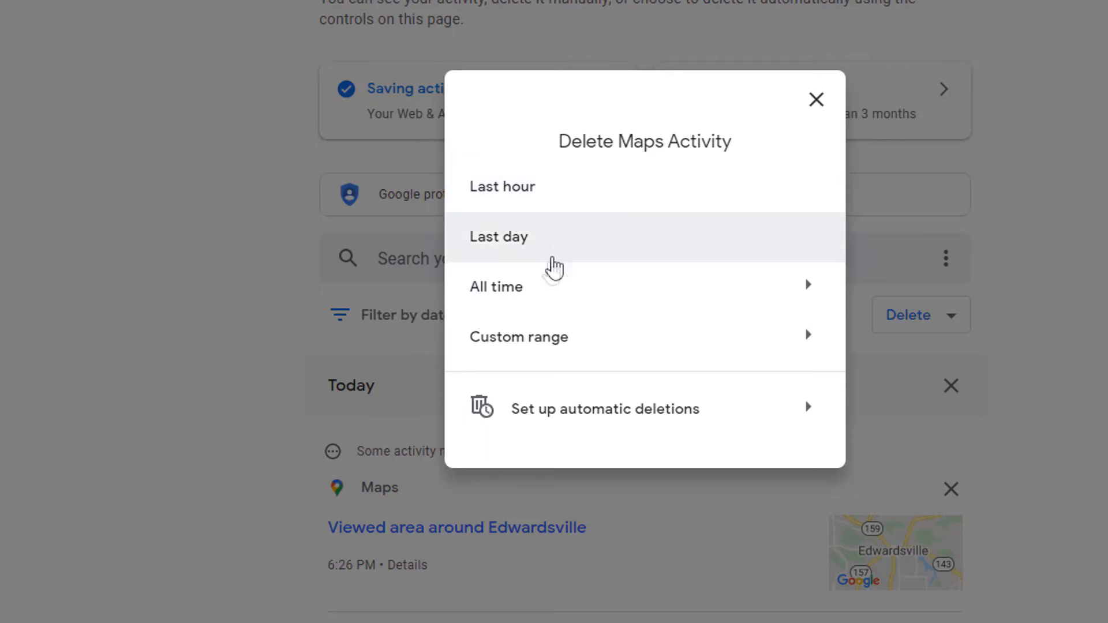
pyautogui.moveTo(556, 346)
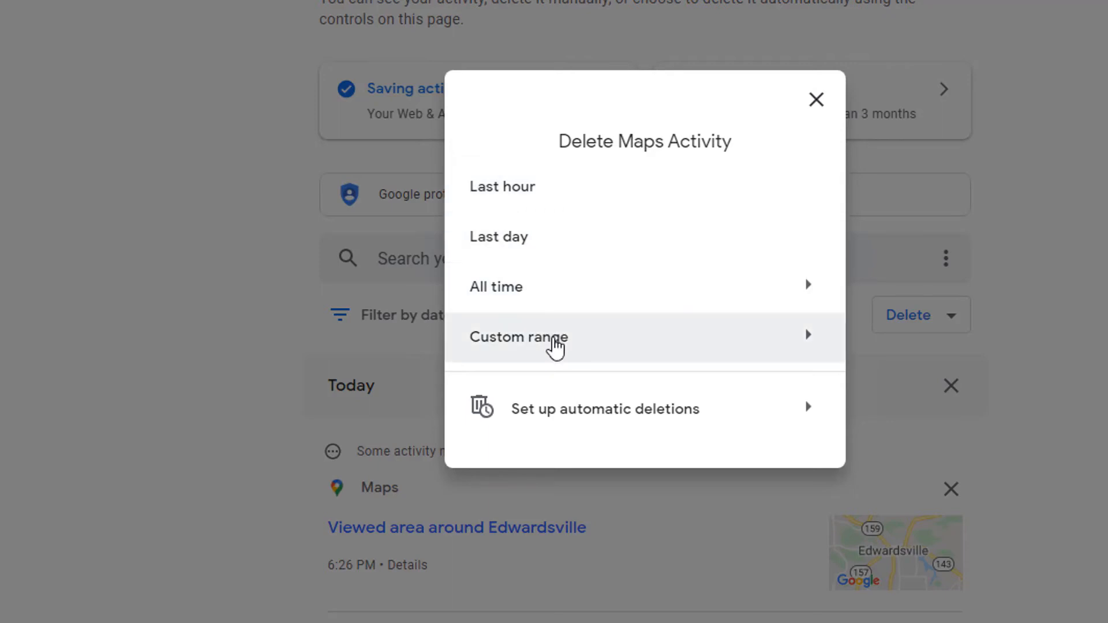
pyautogui.moveTo(556, 308)
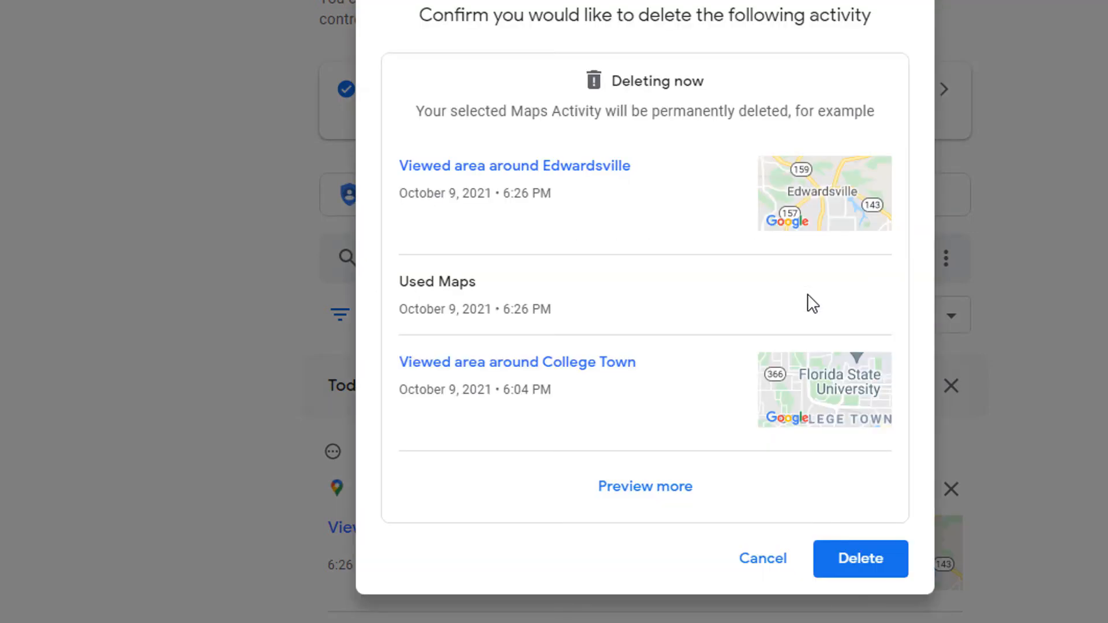
pyautogui.moveTo(697, 236)
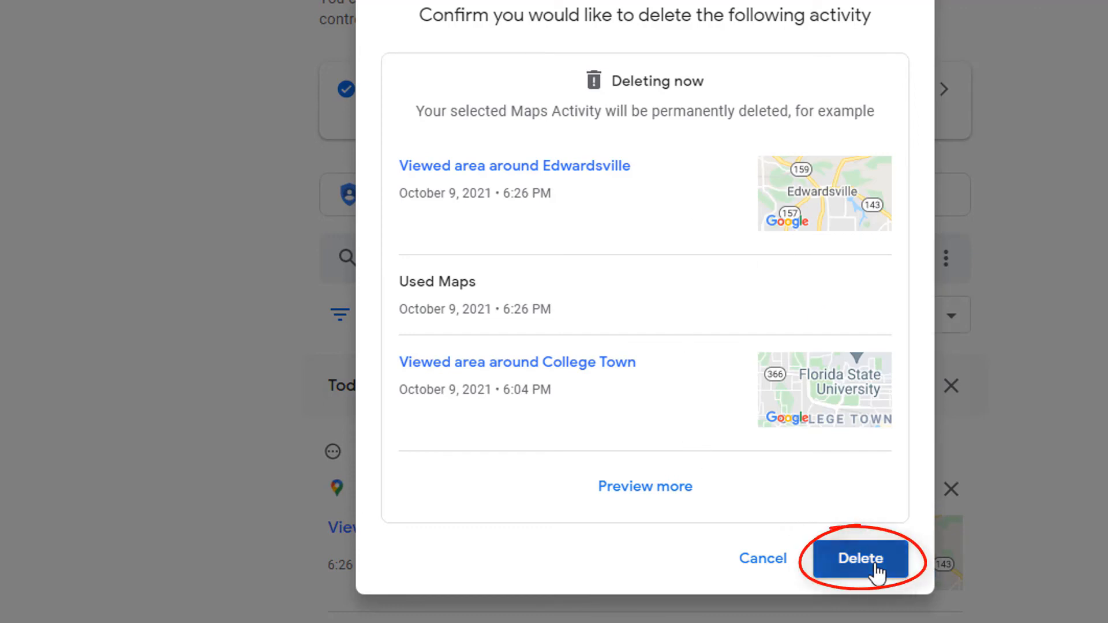
# Confirm permanent deletion of all-time Maps activity, reaching Deletion complete.
pyautogui.click(859, 558)
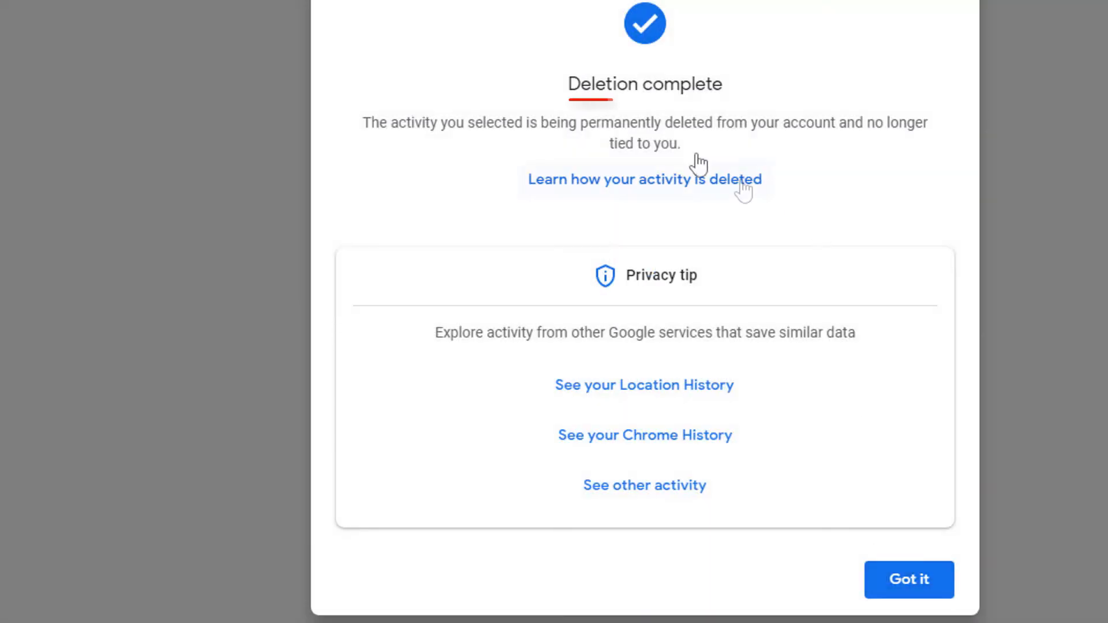
pyautogui.moveTo(930, 449)
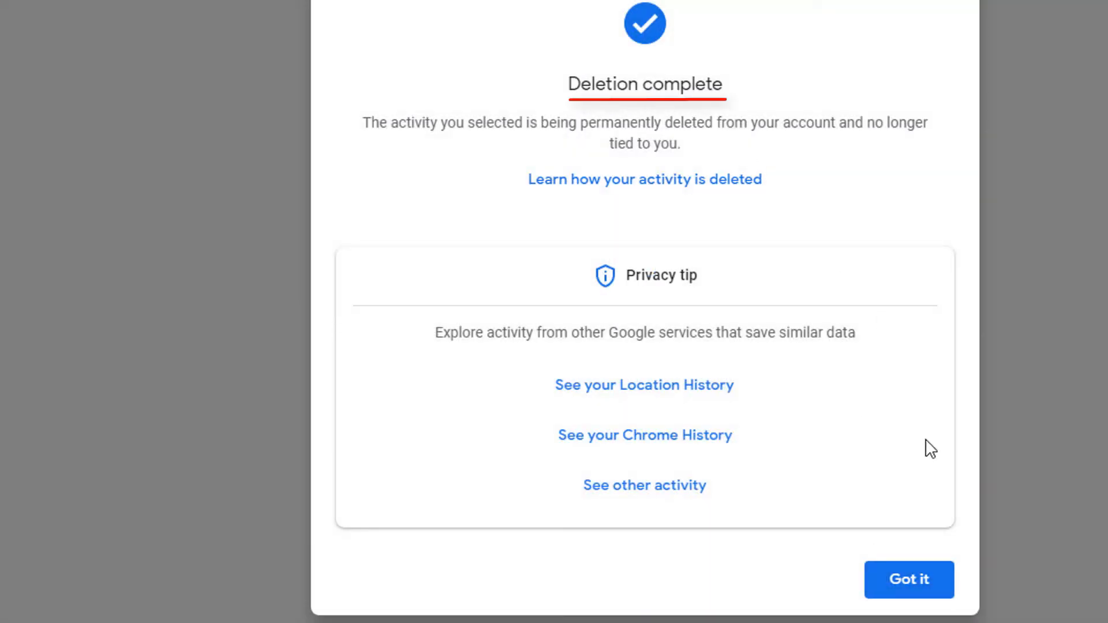